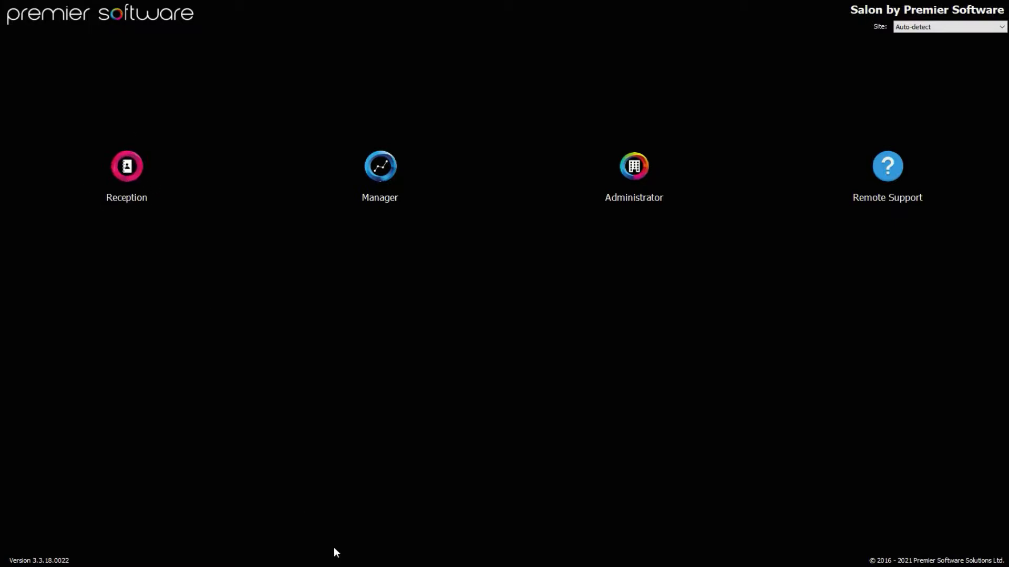
Step: Open Reception's 30 June 2021 appointment book and show the Tilling ribbon tab
{"action": "left_click", "coordinate": [126, 166]}
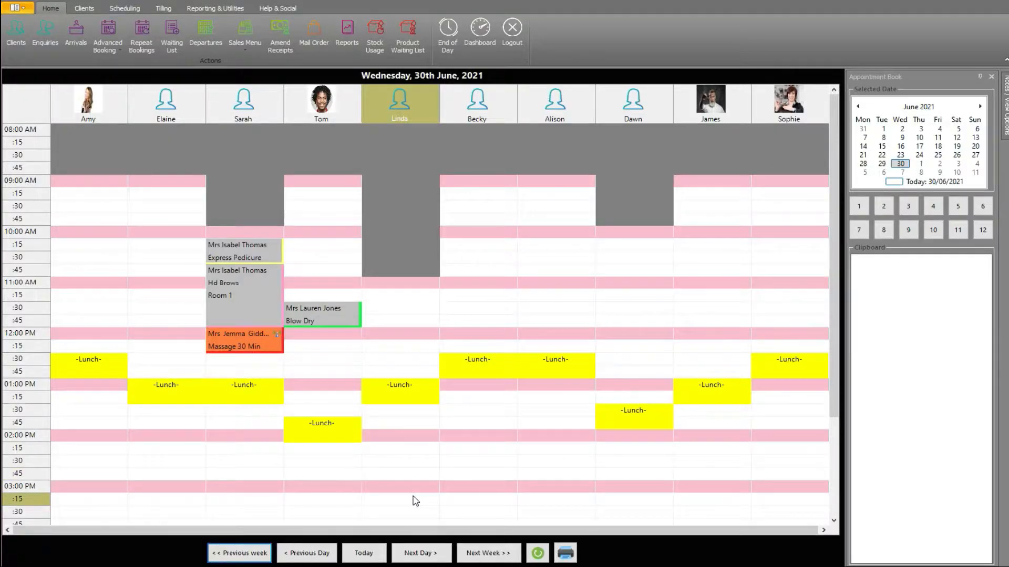
{"action": "left_click", "coordinate": [163, 8]}
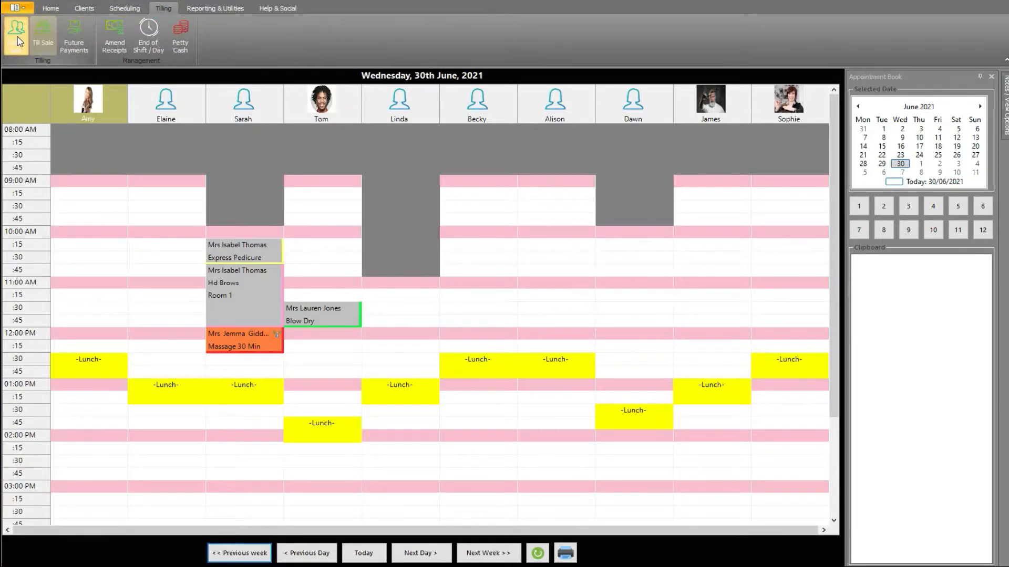
{"action": "left_click", "coordinate": [15, 34]}
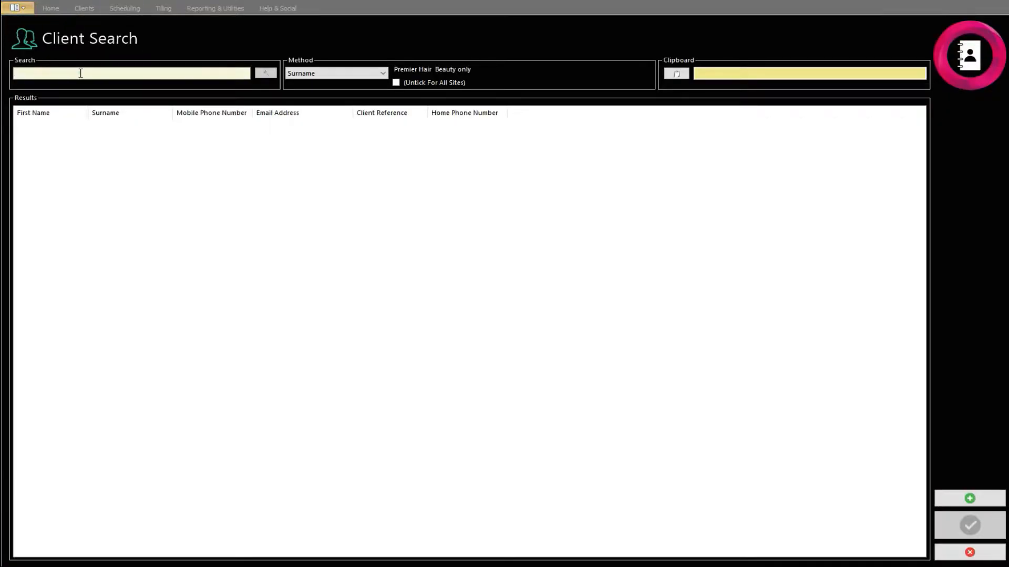
{"action": "type", "text": "Burgess"}
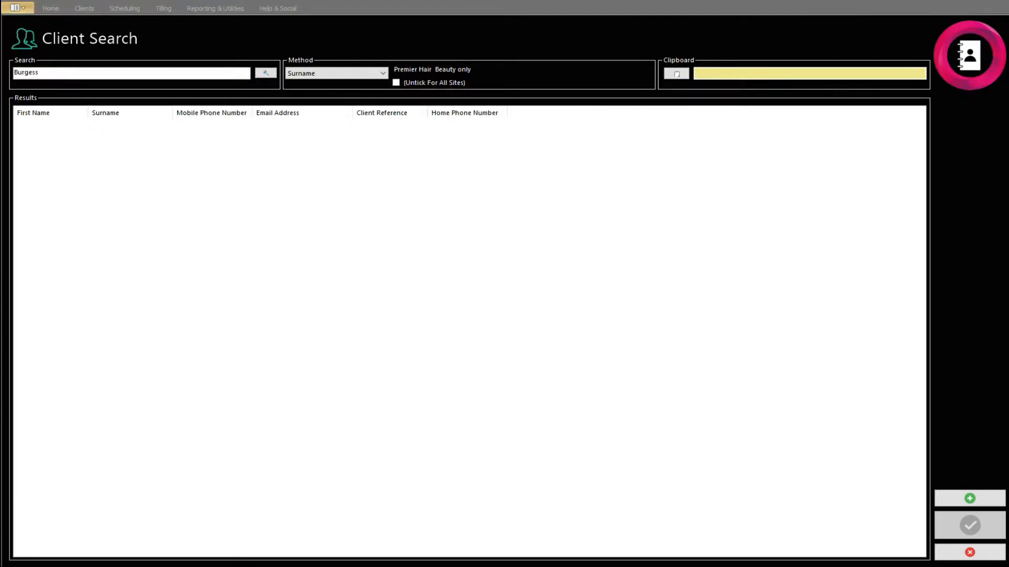
{"action": "left_click", "coordinate": [335, 72]}
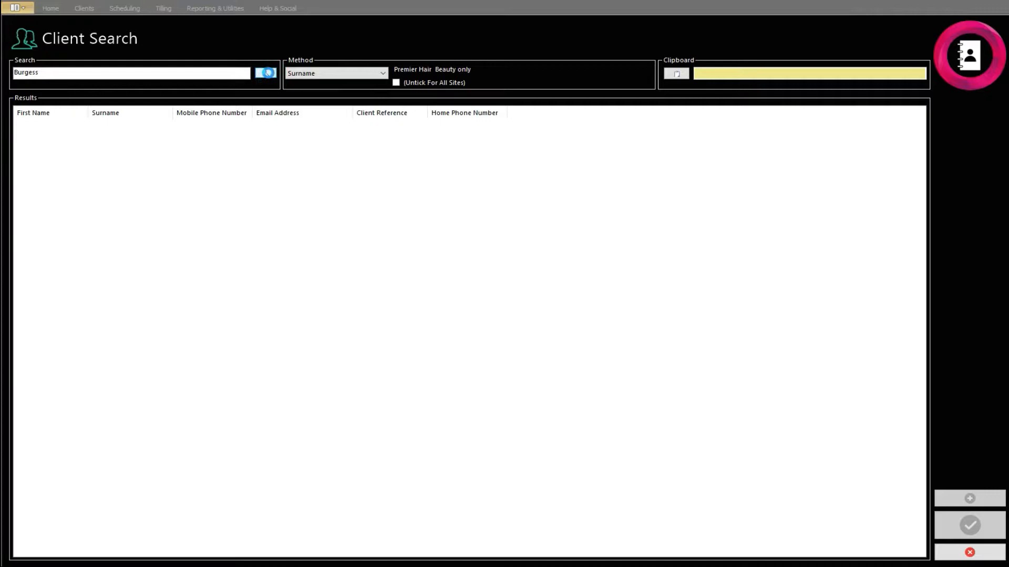
{"action": "left_click", "coordinate": [266, 72]}
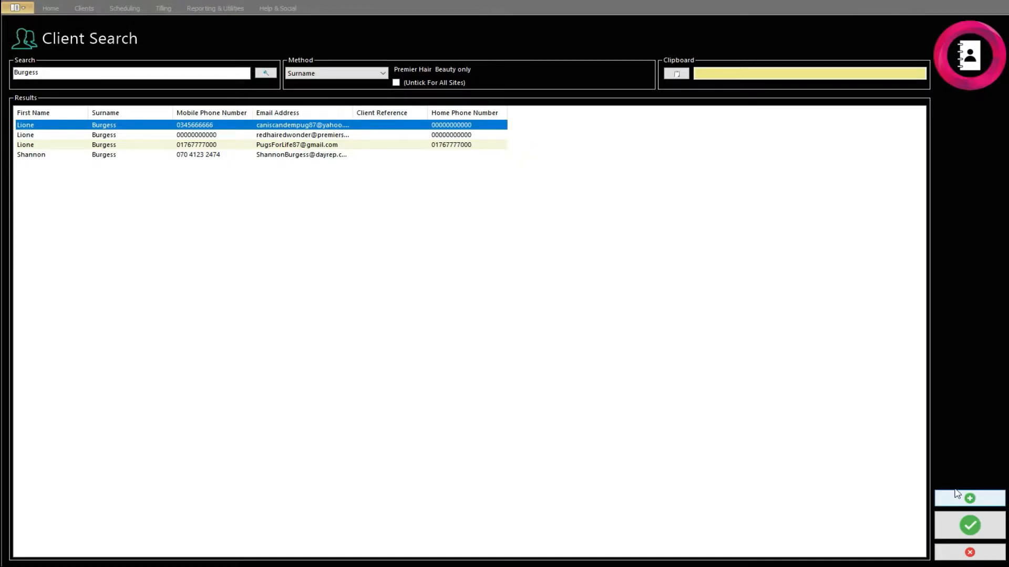
{"action": "mouse_move", "coordinate": [981, 494]}
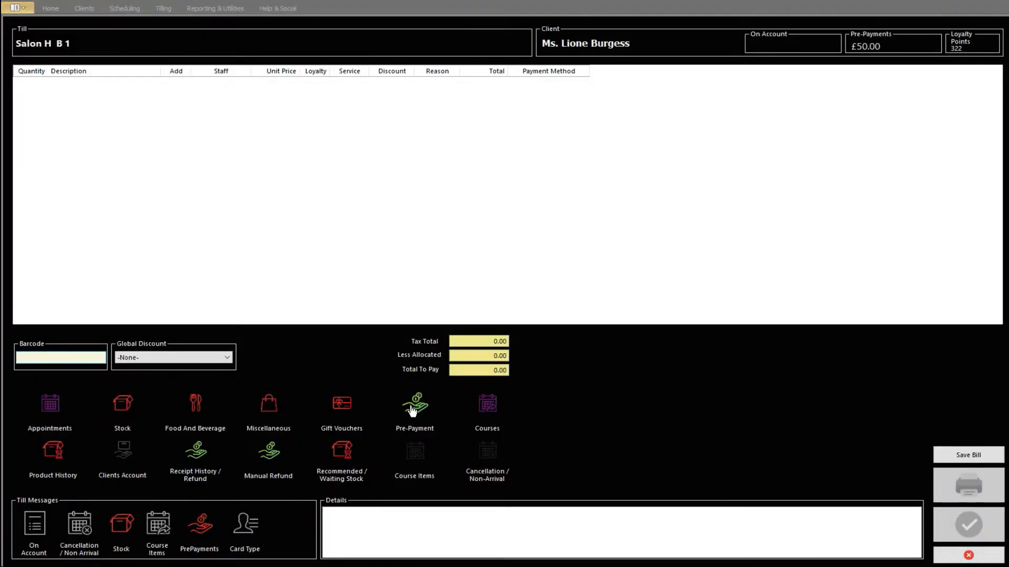
{"action": "left_click", "coordinate": [415, 412]}
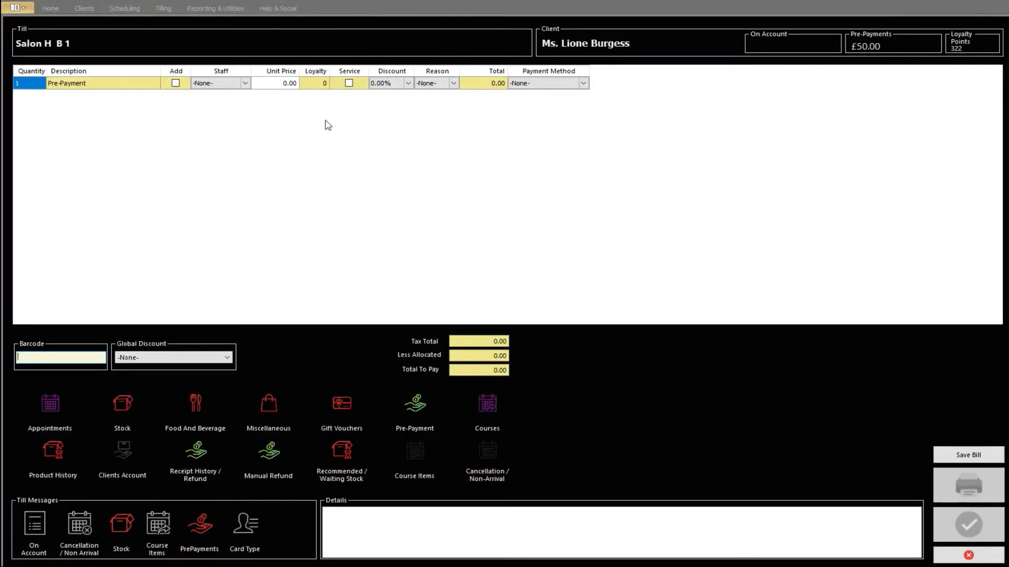
{"action": "left_click", "coordinate": [281, 82]}
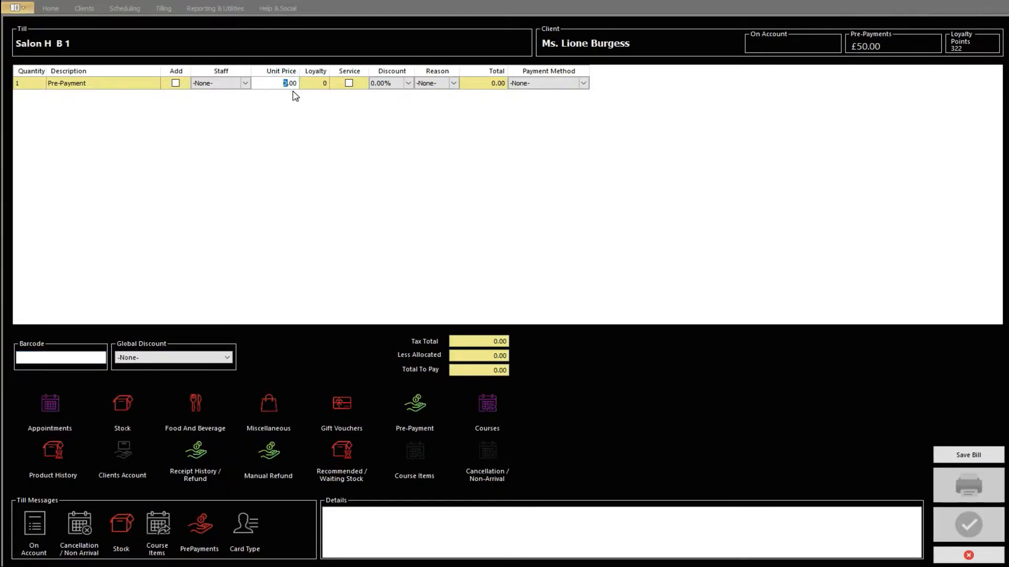
{"action": "type", "text": "1.00"}
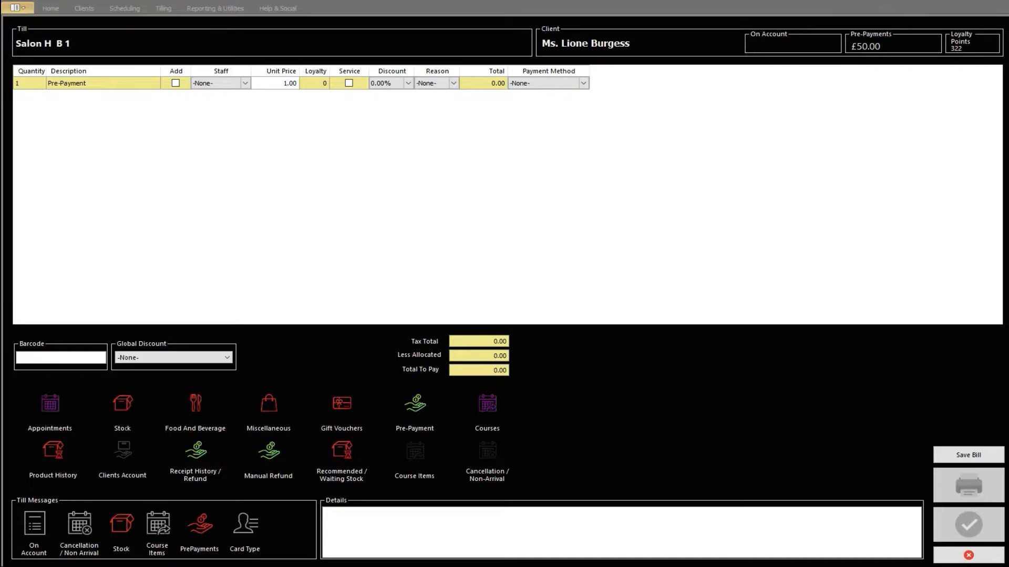
{"action": "type", "text": "100.00"}
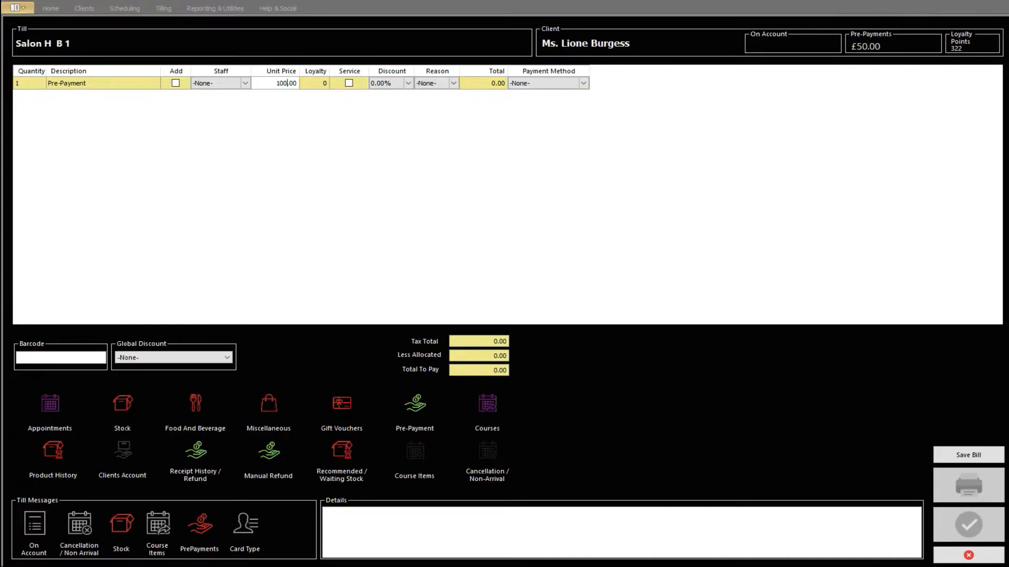
{"action": "left_click", "coordinate": [198, 521]}
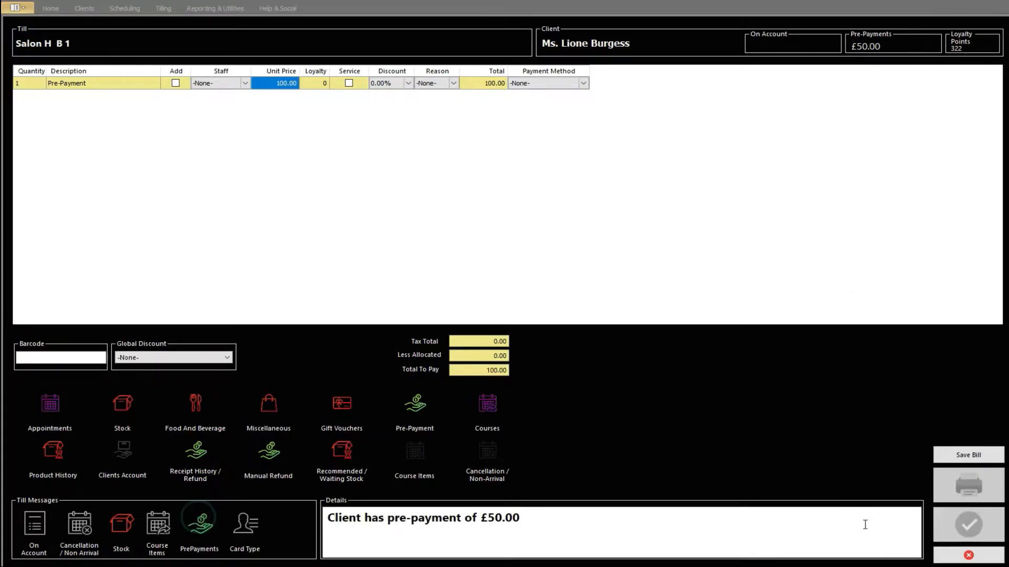
{"action": "left_click", "coordinate": [967, 524]}
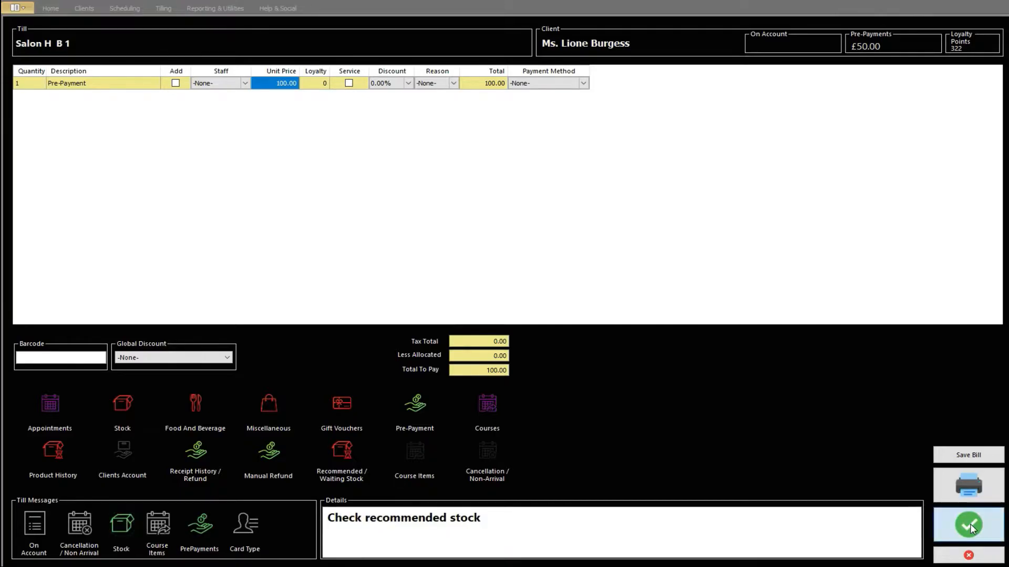
Step: Settle the £100.00 pre-payment in full with cash
{"action": "left_click", "coordinate": [968, 525]}
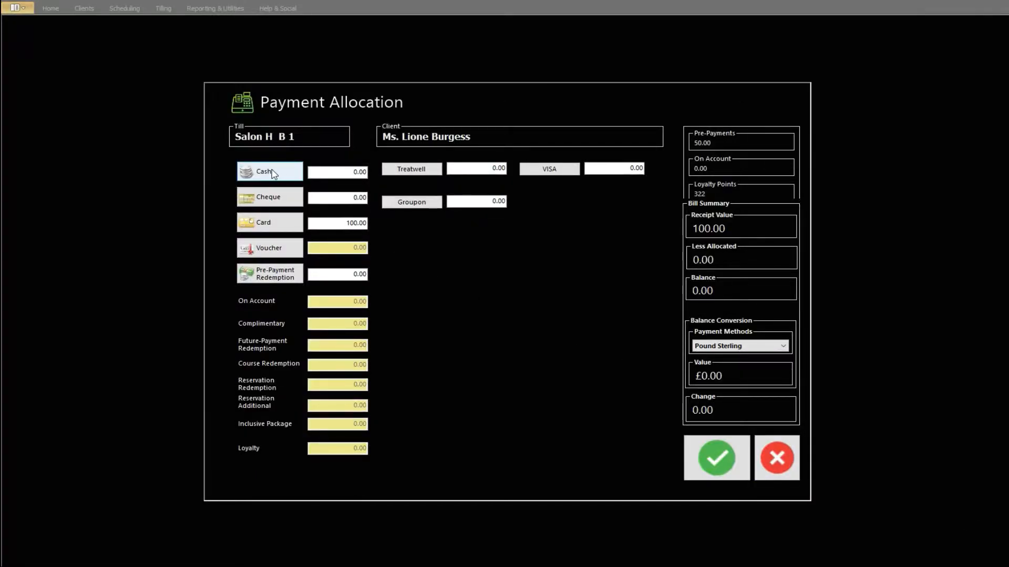
{"action": "left_click", "coordinate": [269, 171]}
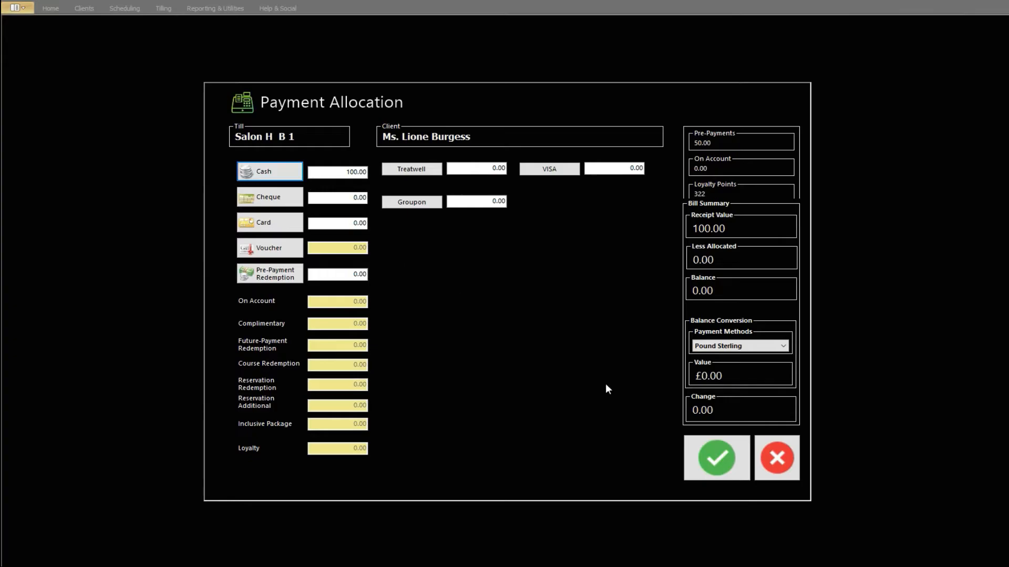
{"action": "left_click", "coordinate": [716, 458]}
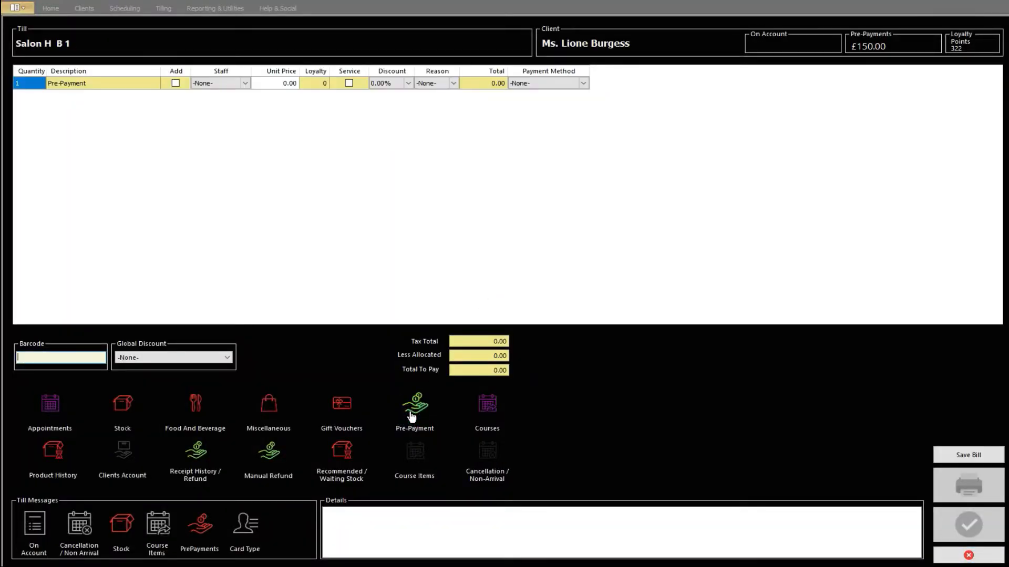
Step: Process a £50.00 cash pre-payment refund, then close Client Search
{"action": "left_click", "coordinate": [282, 83]}
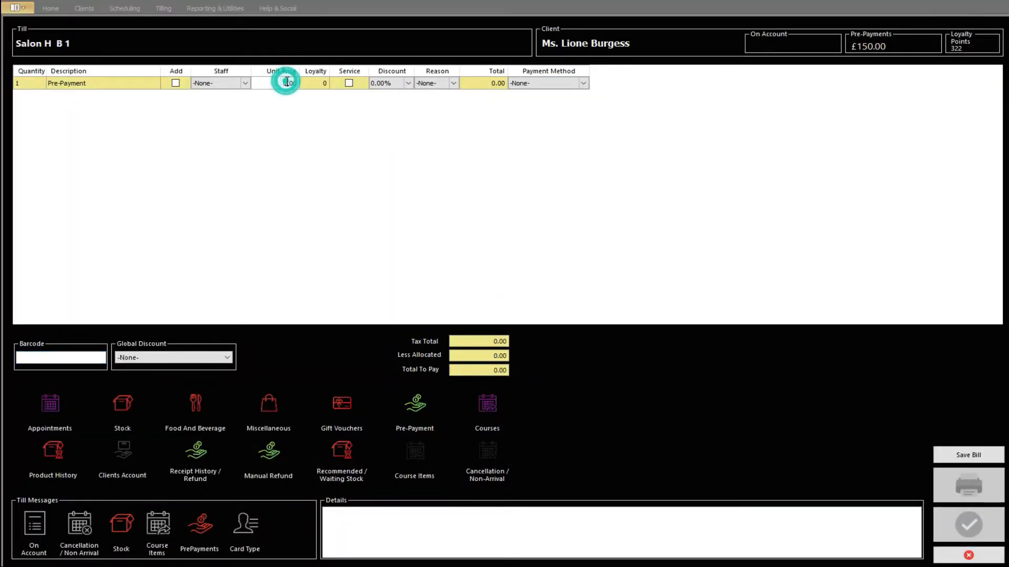
{"action": "type", "text": "60.00"}
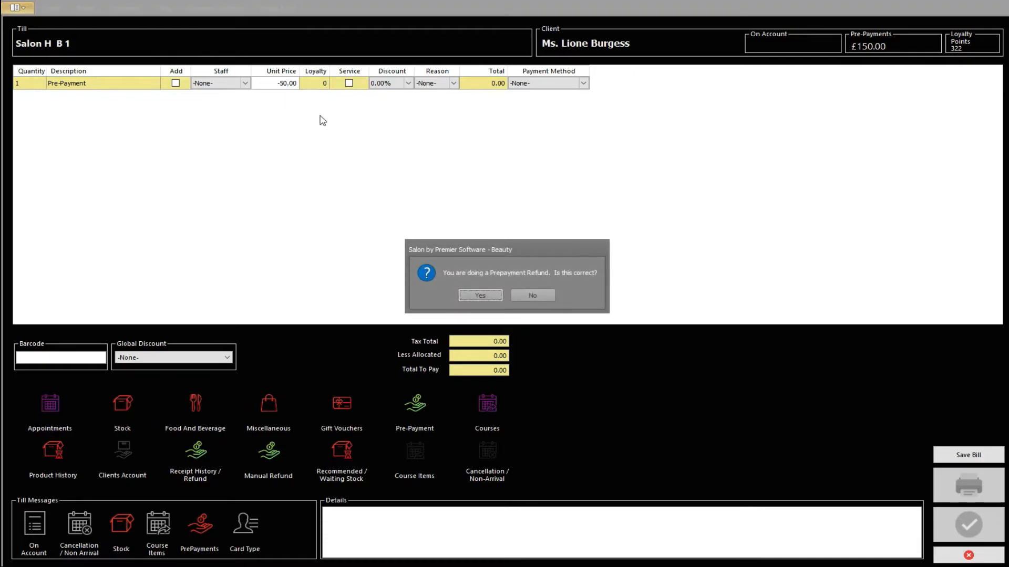
{"action": "left_click", "coordinate": [479, 295]}
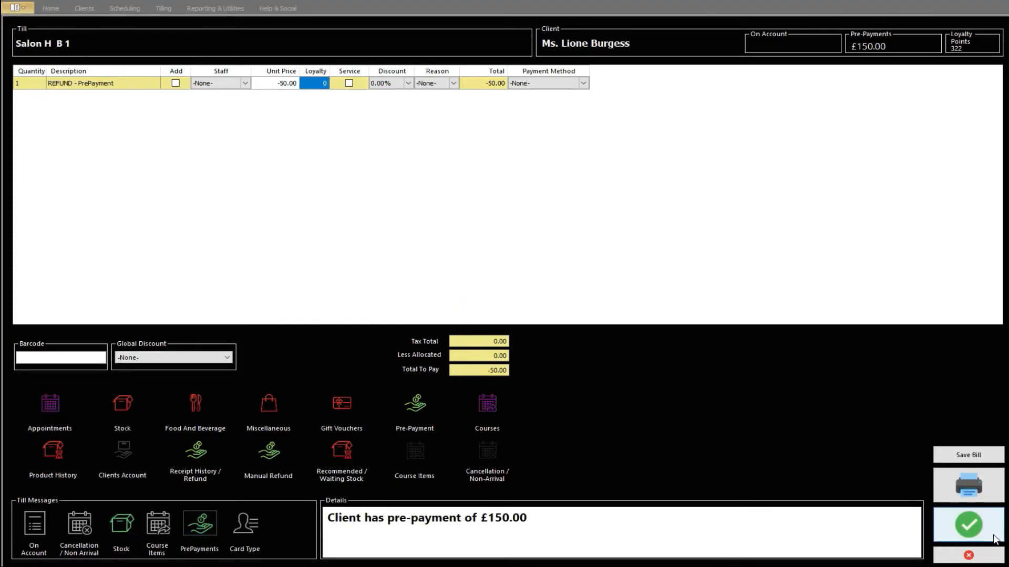
{"action": "left_click", "coordinate": [967, 523]}
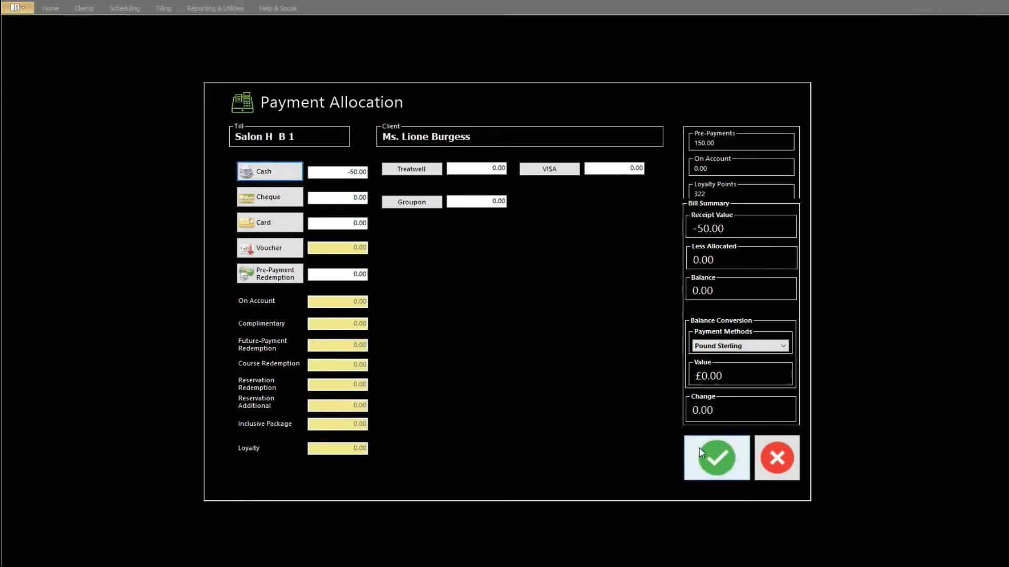
{"action": "left_click", "coordinate": [716, 458]}
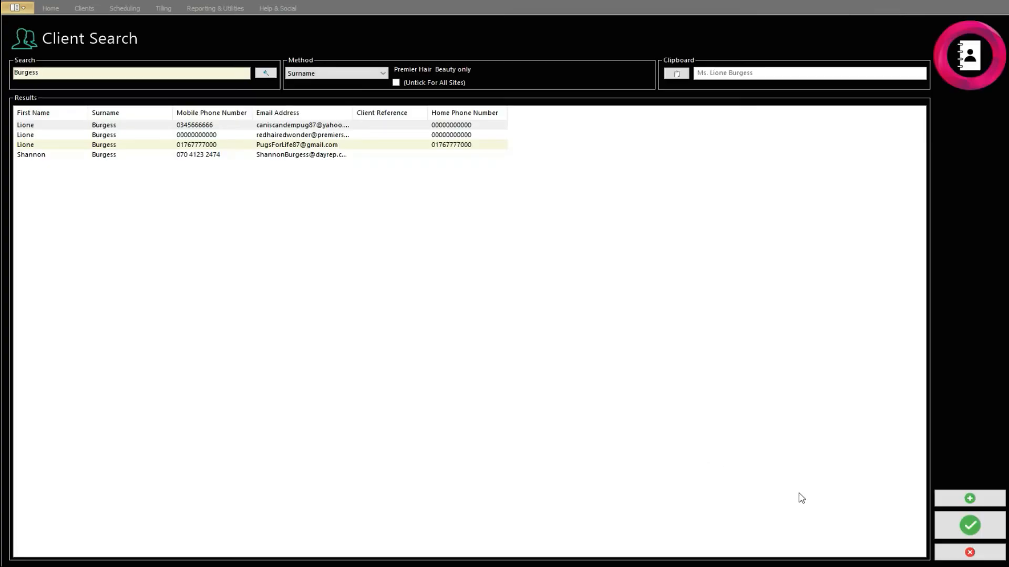
{"action": "left_click", "coordinate": [163, 8]}
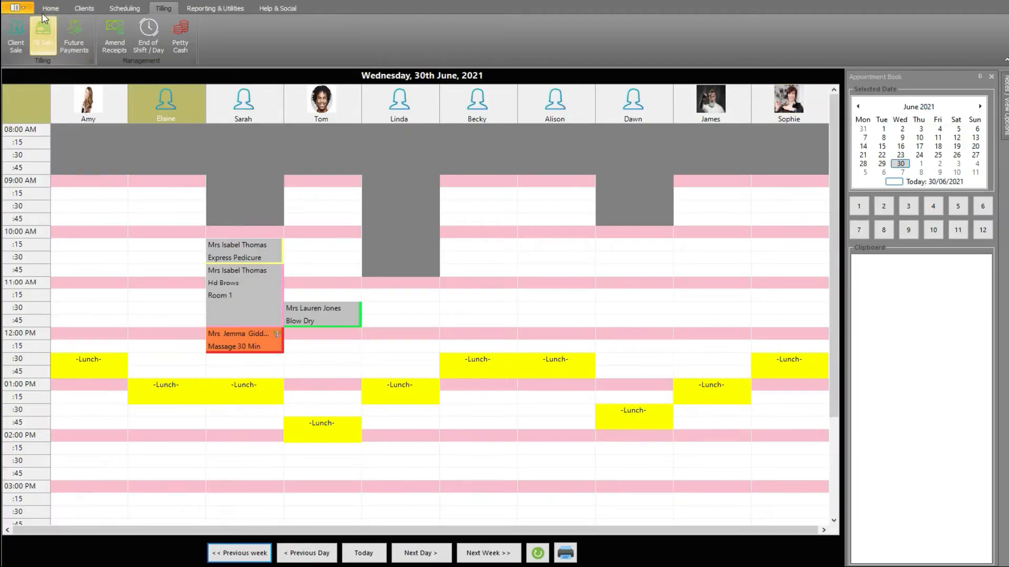